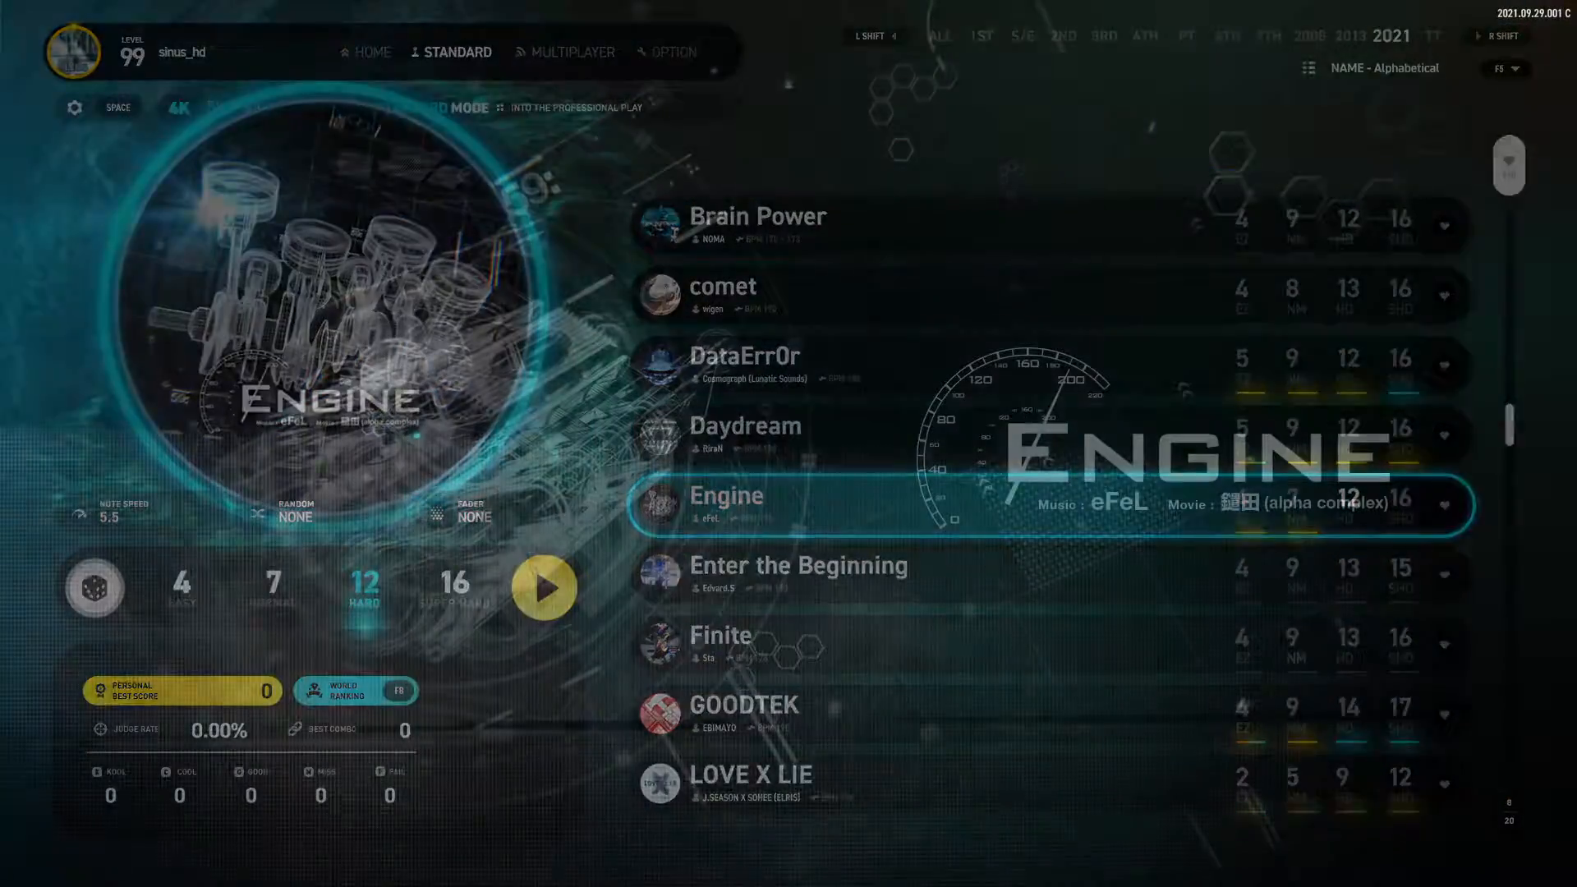
Step: Start Engine by eFeL on the Hard 4K Standard chart at note speed 5.5
{"action": "left_click", "coordinate": [544, 587]}
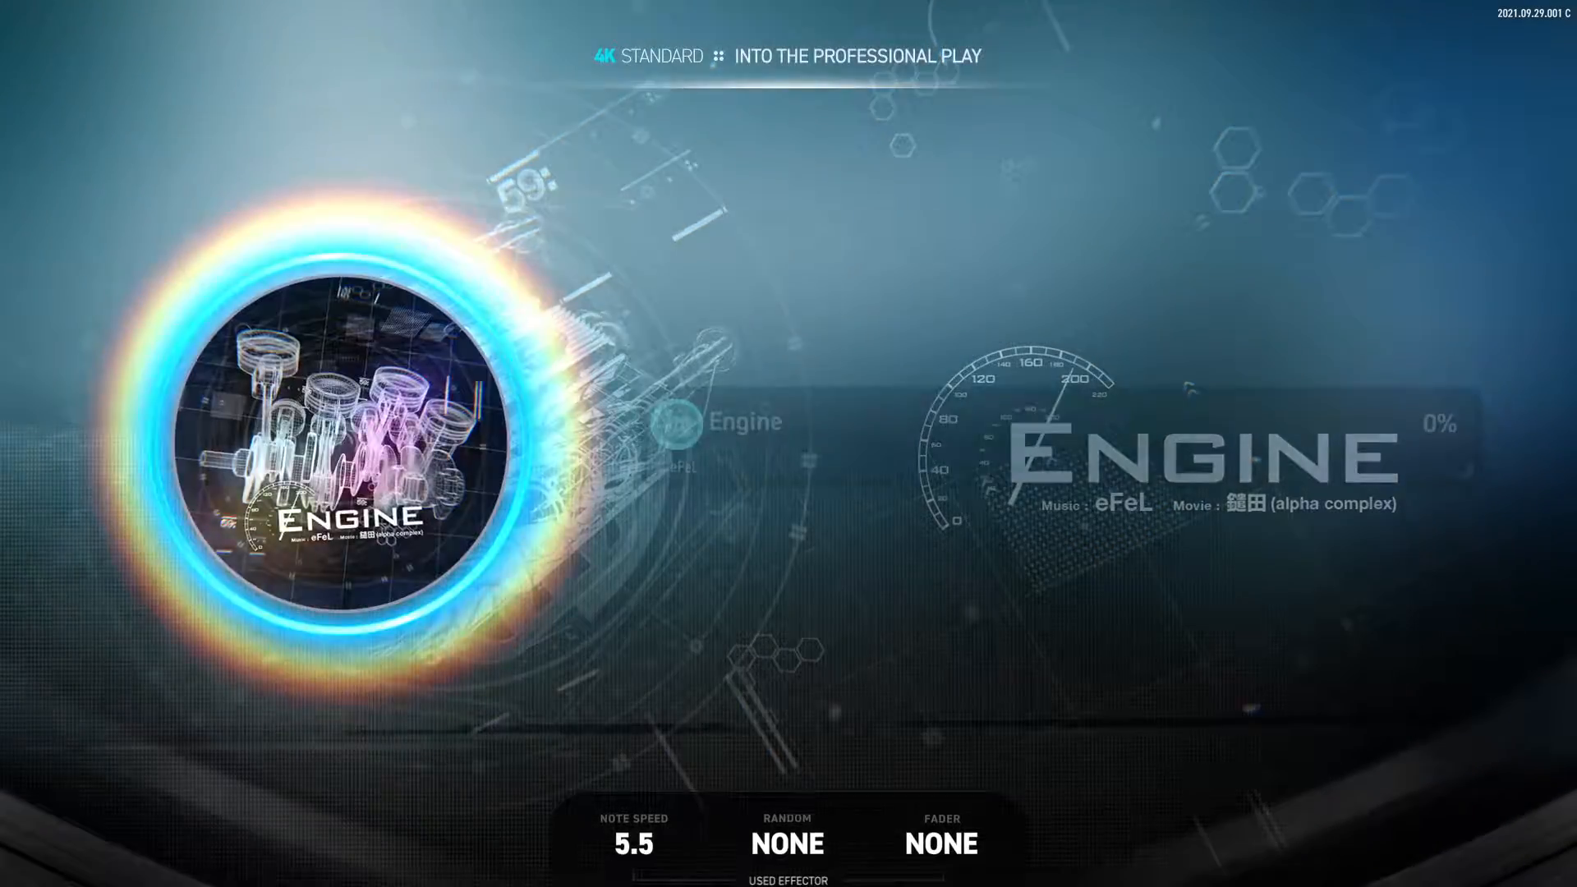